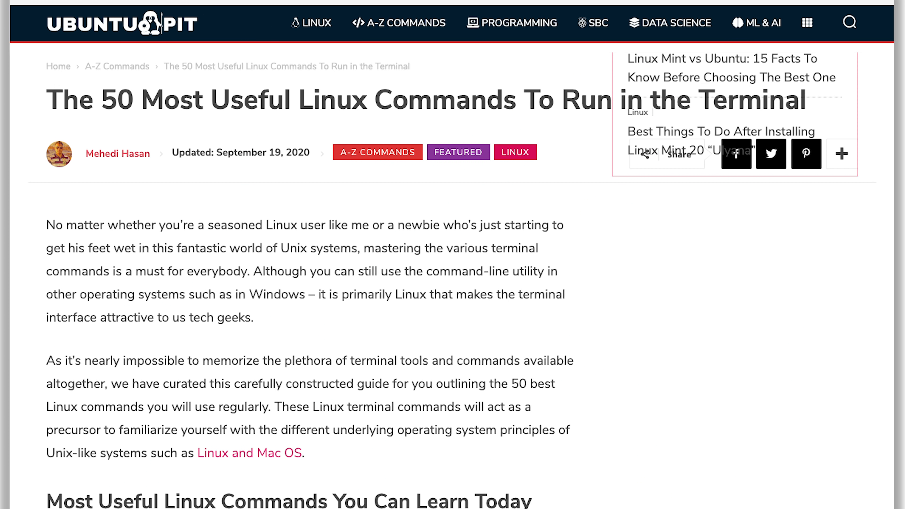
# - Bring the Stack Overflow 'string to int in Java' answer in front of the Spotify podcast
pyautogui.scroll(-3)
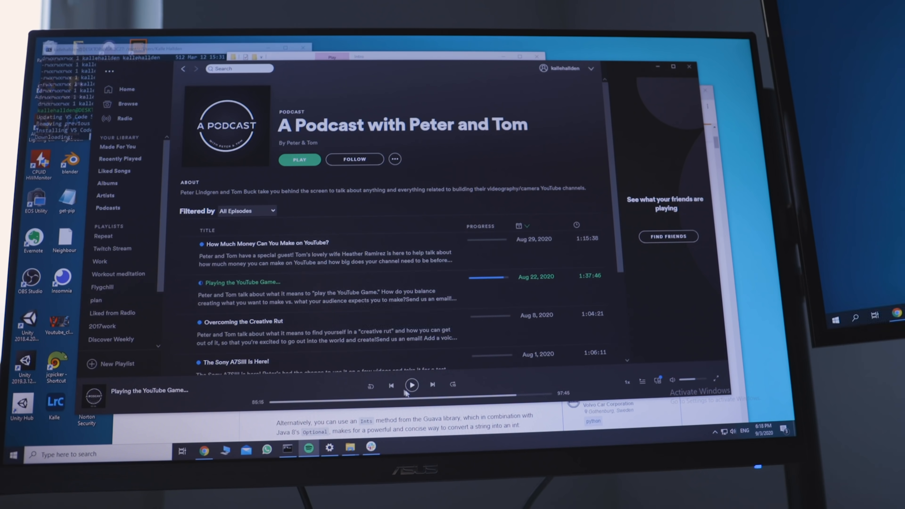
pyautogui.click(410, 385)
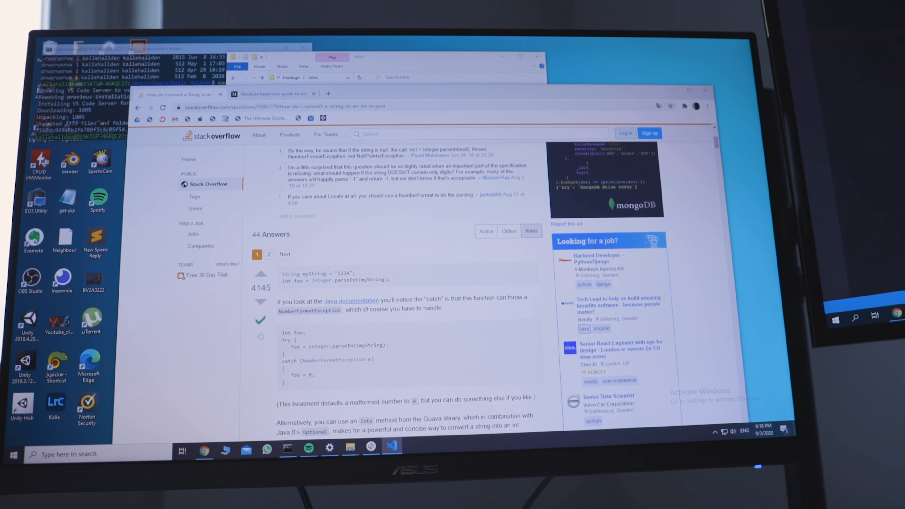
pyautogui.click(391, 449)
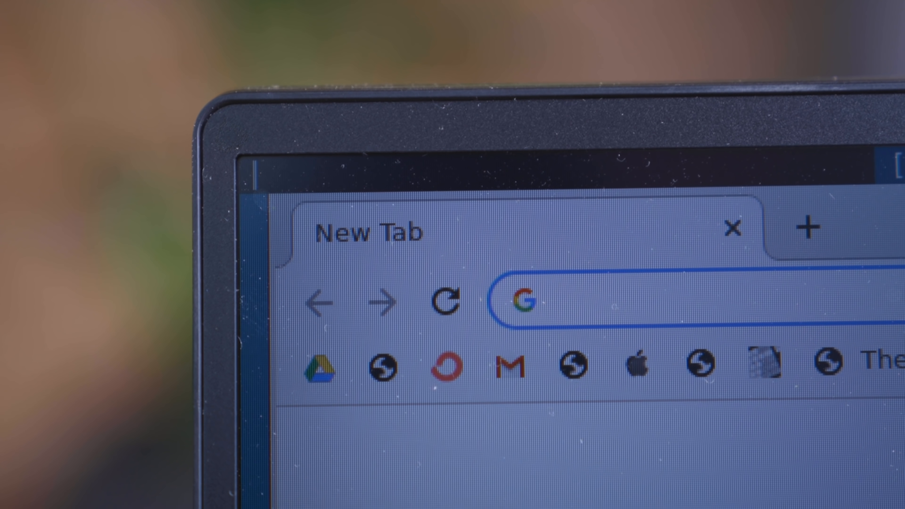
# - Search the dmenu launcher for the terminal with 'term'
pyautogui.write('term')
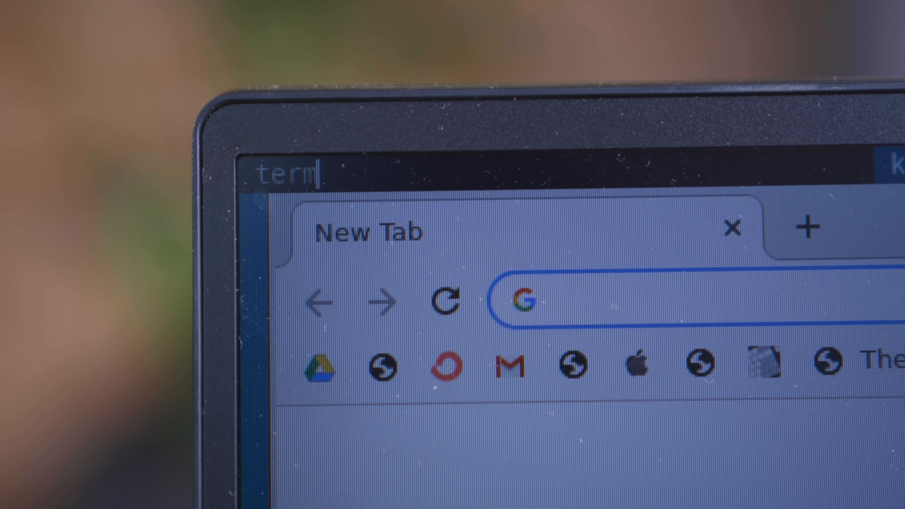